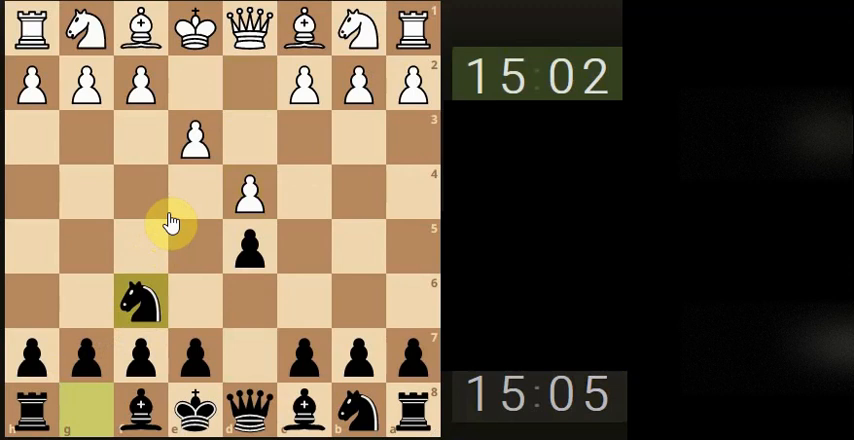
Answer White's queen-pawn opening with ...d5, ...Nf6 and the bishop to d6
click(250, 190)
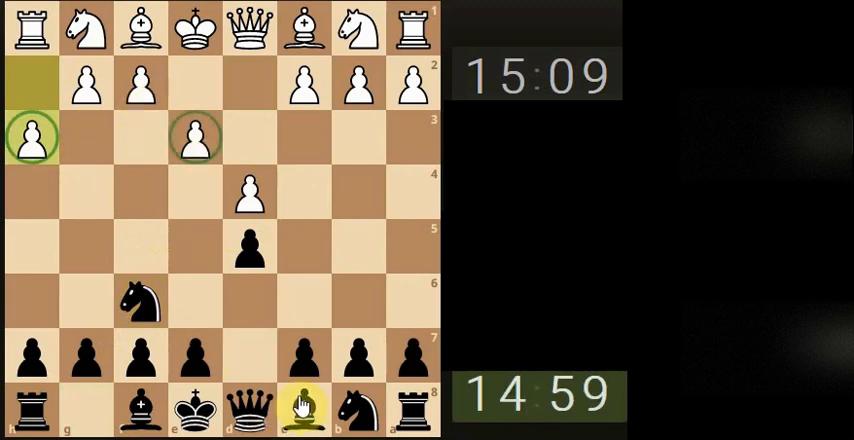
click(304, 412)
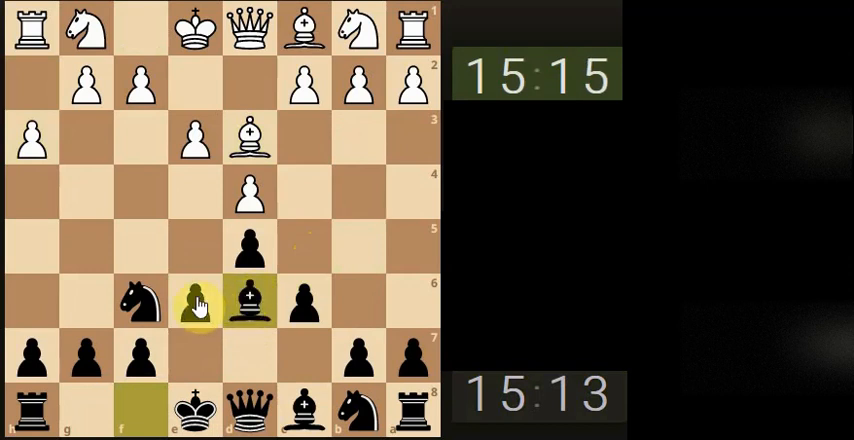
click(196, 304)
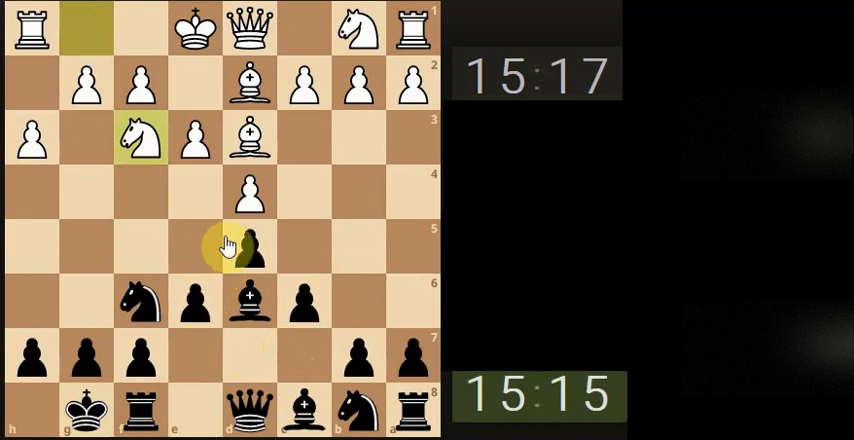
Castle Black's king kingside and advance the c-pawn against White's centre
click(304, 300)
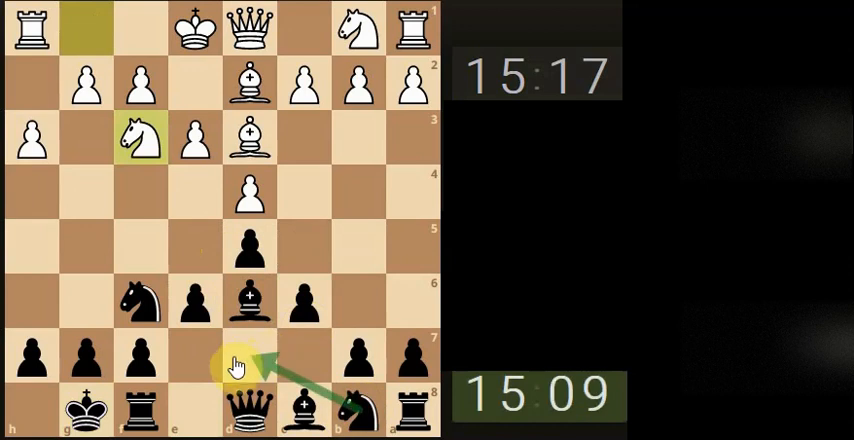
click(370, 372)
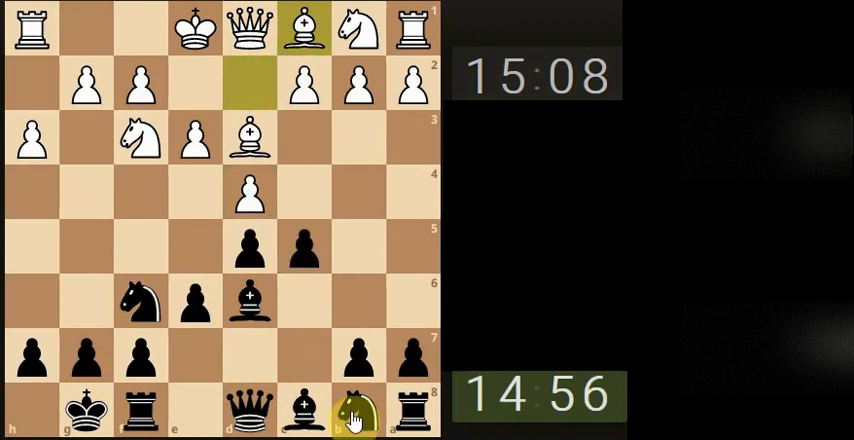
Develop the b8 knight to c6 and continue contesting the centre
click(356, 414)
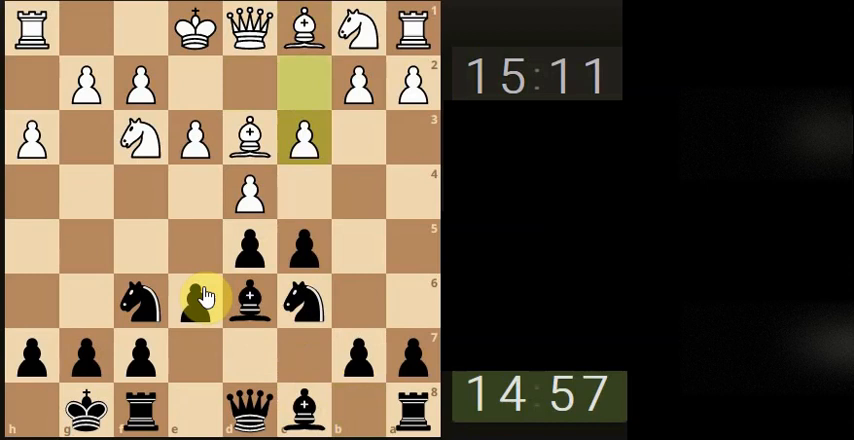
click(248, 210)
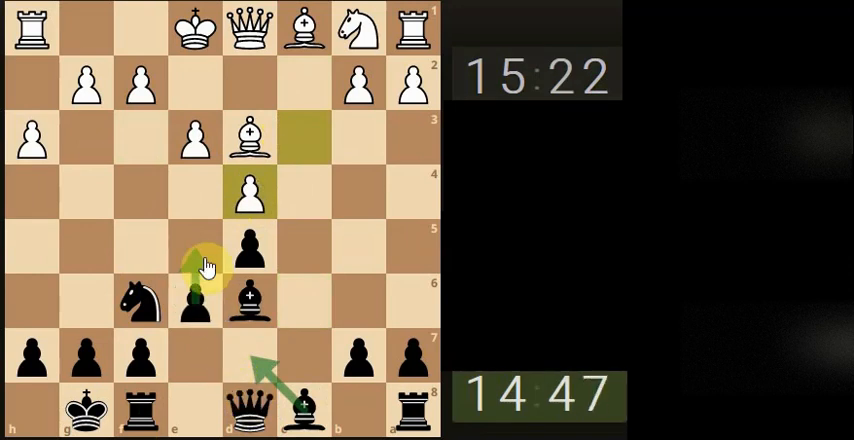
Trade central pawns and place the bishop on b4, pinning the c3 knight to e1
click(248, 196)
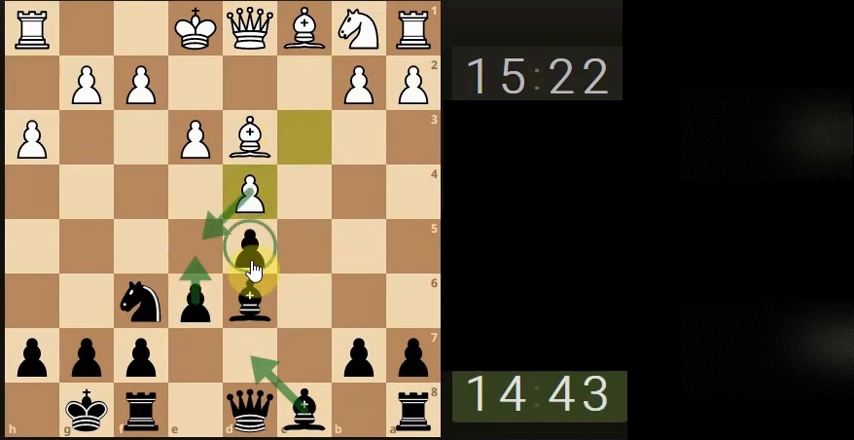
click(248, 300)
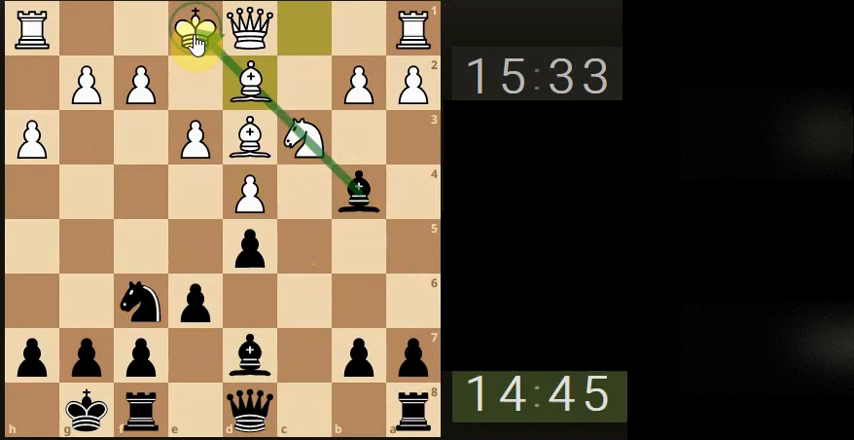
click(248, 82)
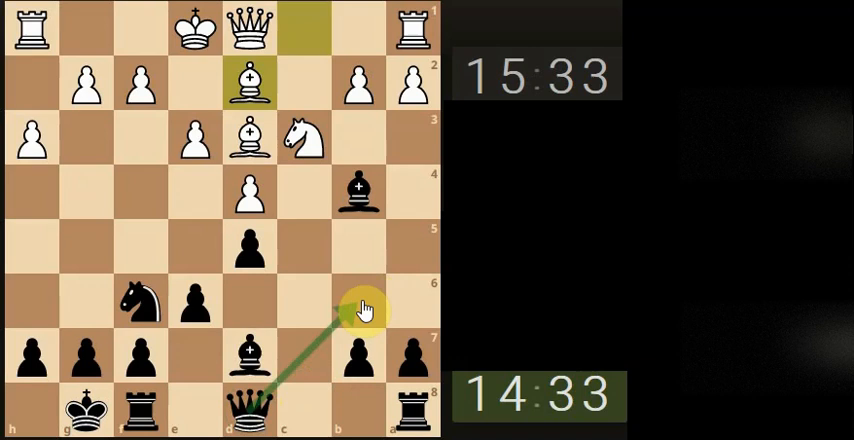
mouse_move(184, 356)
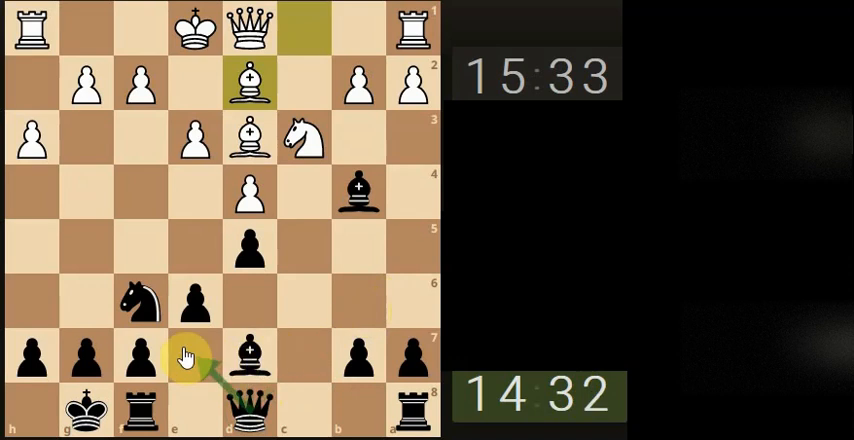
Shift the a8 rook along the back rank and retreat the pinning bishop to a5 then b6
click(410, 416)
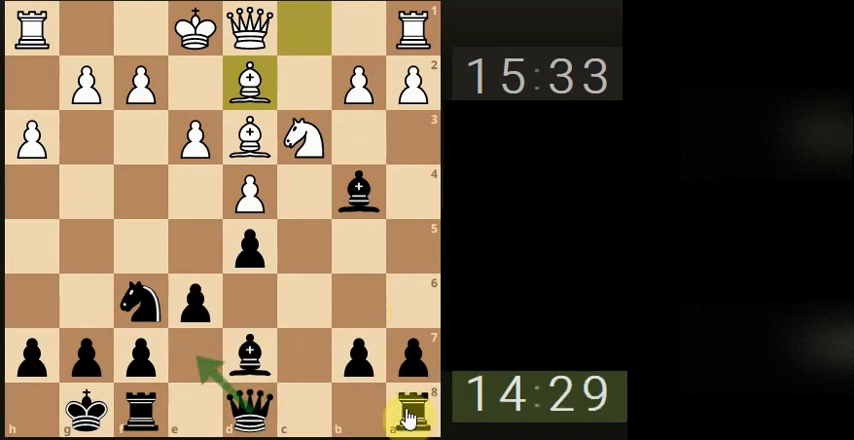
click(304, 412)
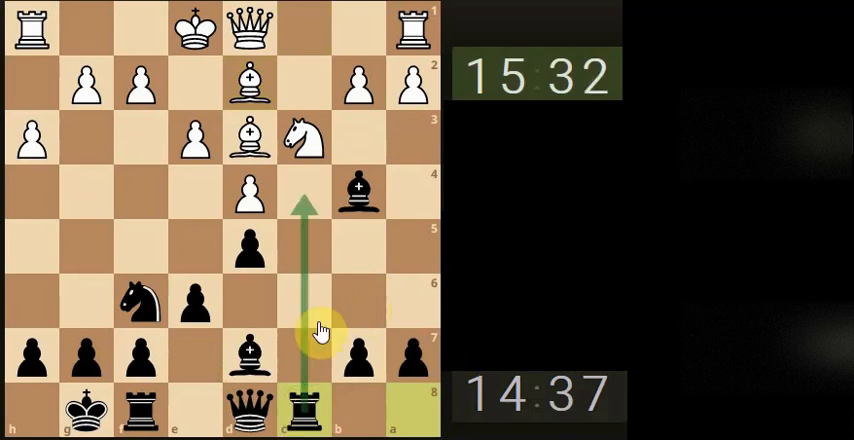
click(308, 30)
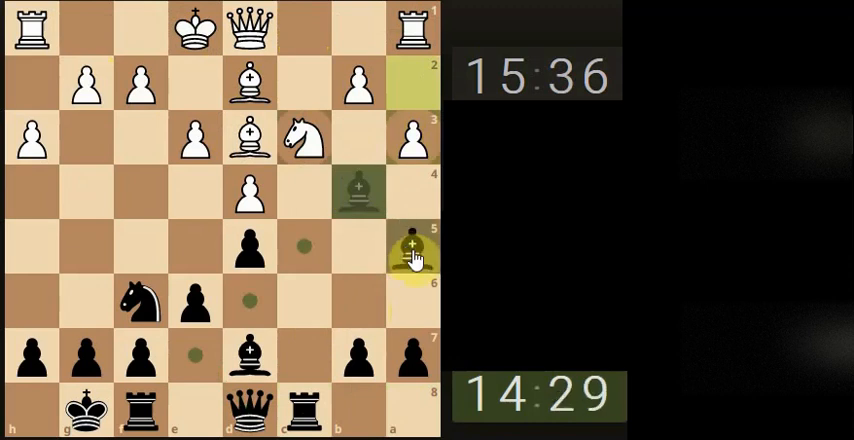
click(412, 248)
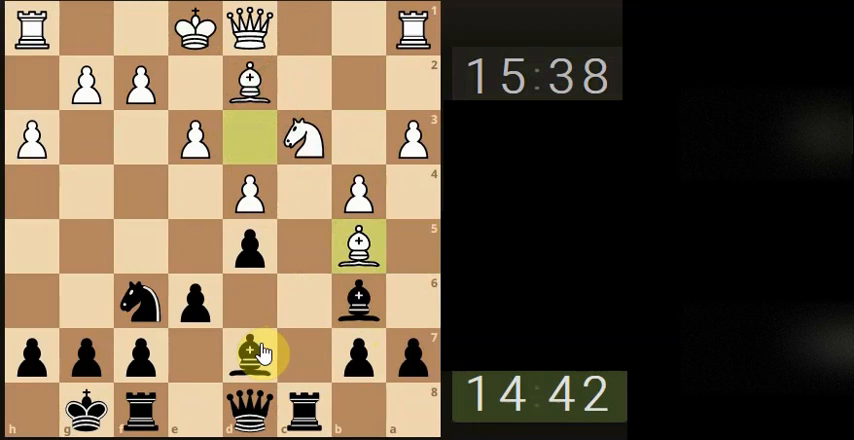
drag(250, 352, 356, 244)
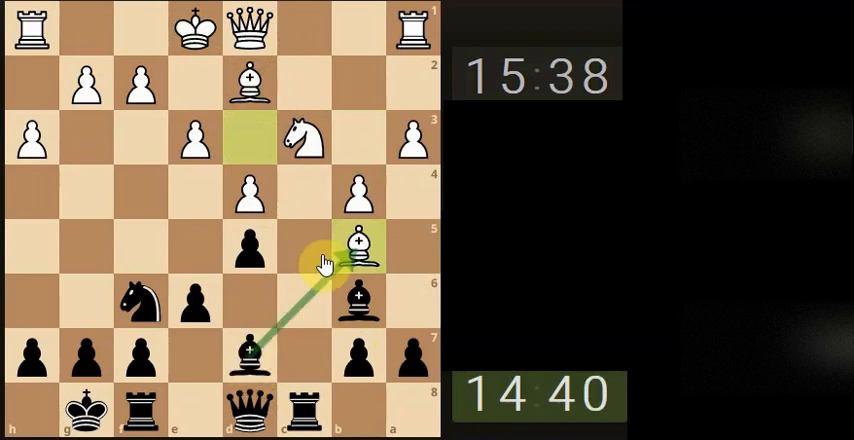
Recapture in the knight exchange and swing the black rook up its file into the centre
click(304, 140)
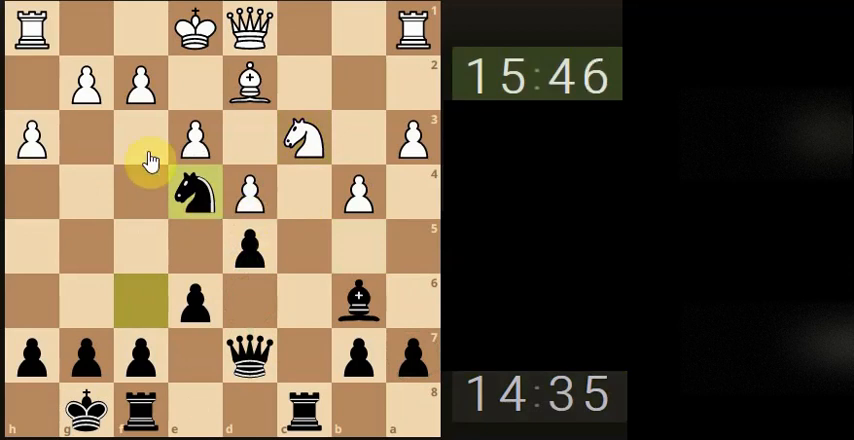
click(250, 270)
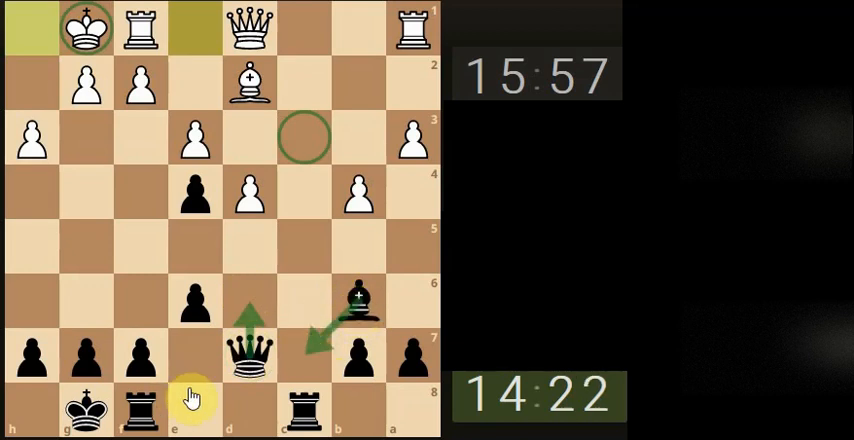
click(250, 358)
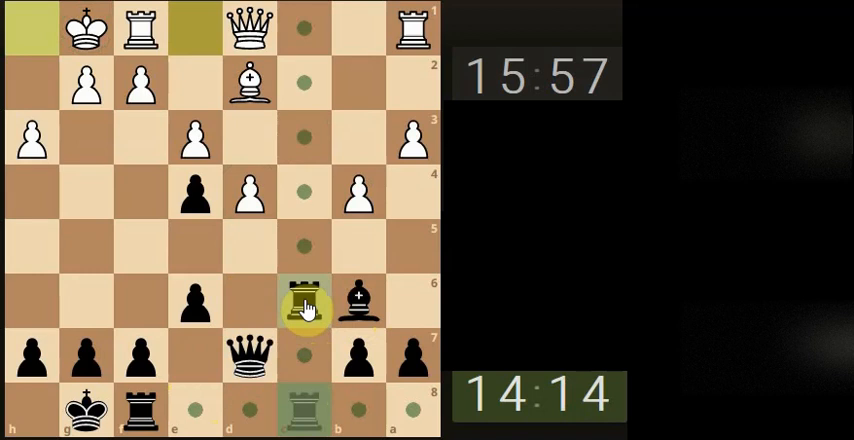
drag(306, 304, 306, 192)
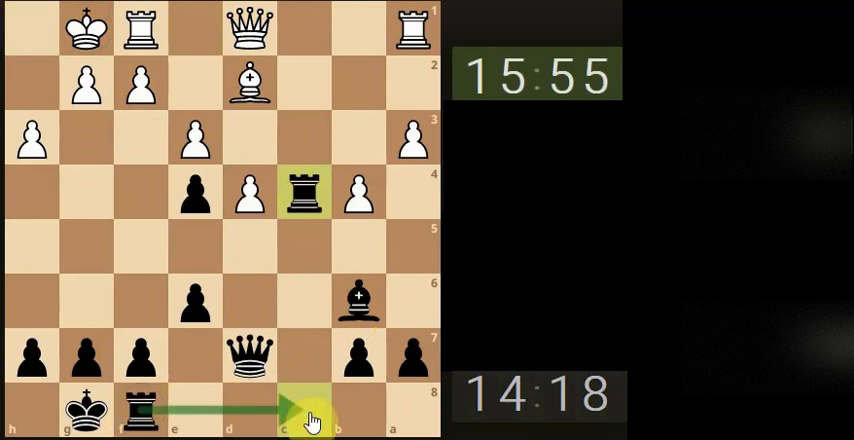
After White's queen enters play, push a black pawn two squares forward
click(356, 310)
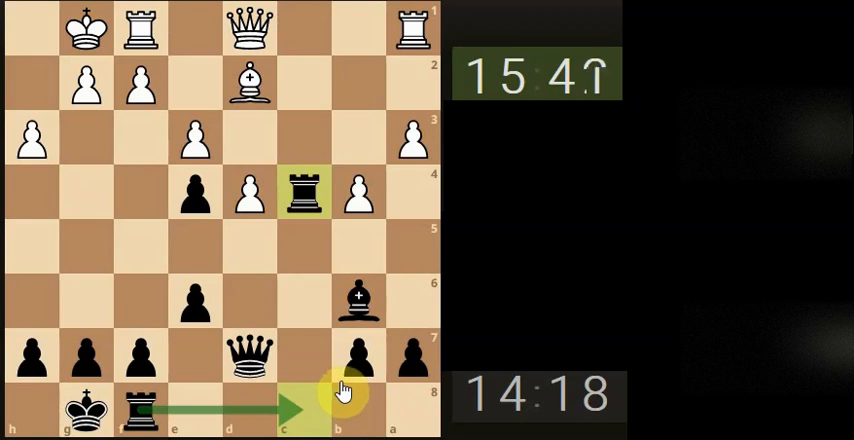
click(84, 192)
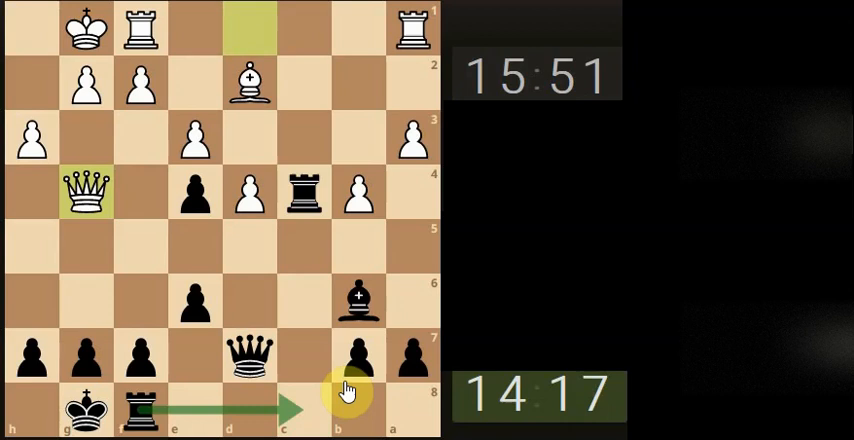
click(84, 192)
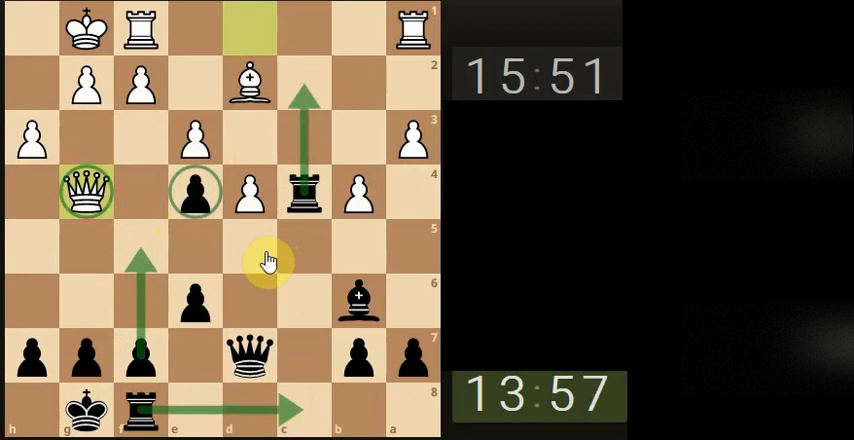
mouse_move(234, 304)
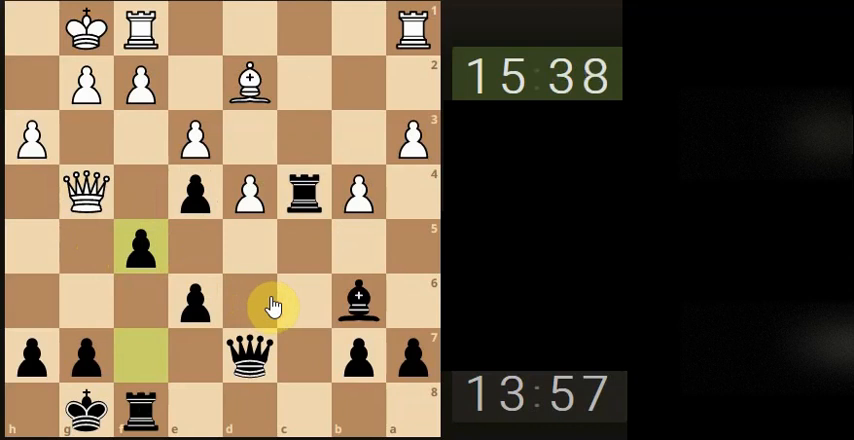
Double the rooks on the open file, invade White's back rank and trade off the rooks
drag(84, 192, 196, 84)
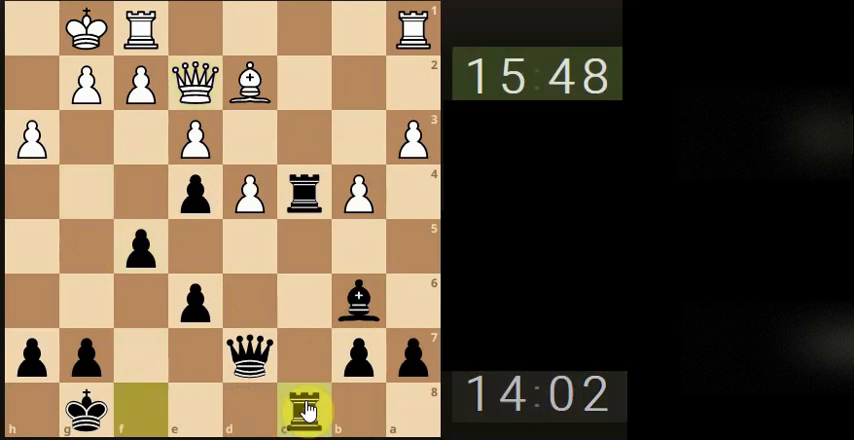
drag(304, 412, 304, 196)
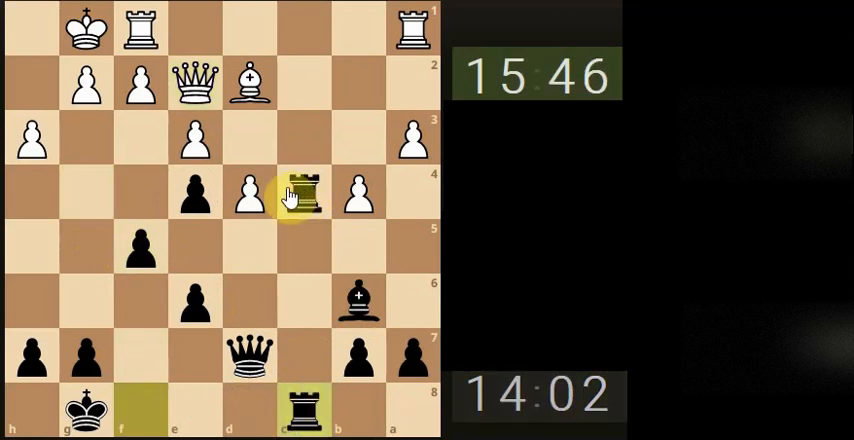
drag(304, 196, 304, 82)
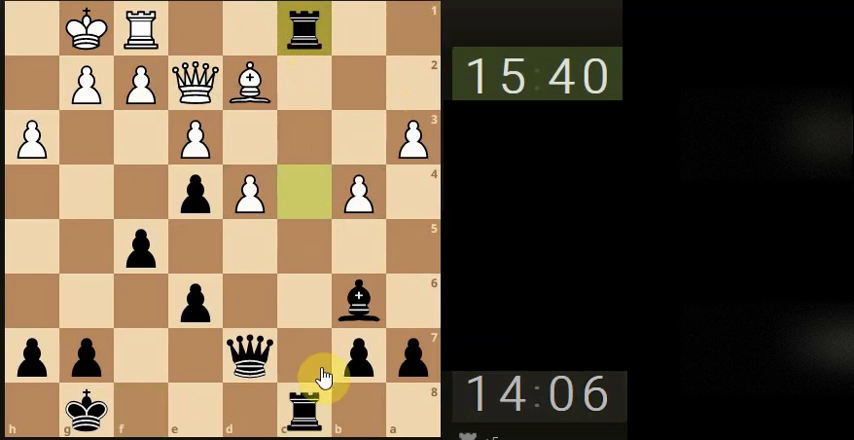
click(304, 404)
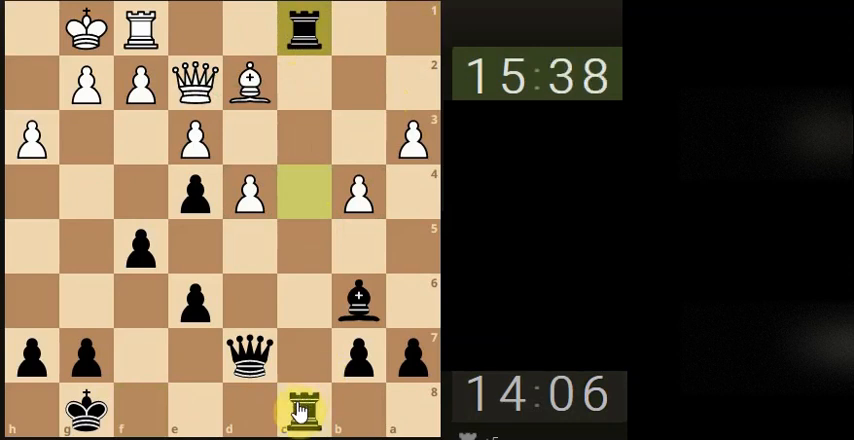
drag(304, 408, 304, 28)
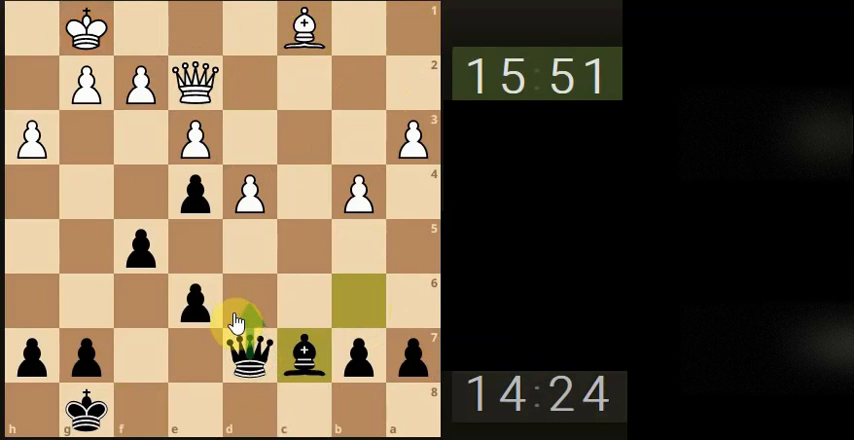
Bring the black queen forward into the centre and advance a pawn one square
click(240, 104)
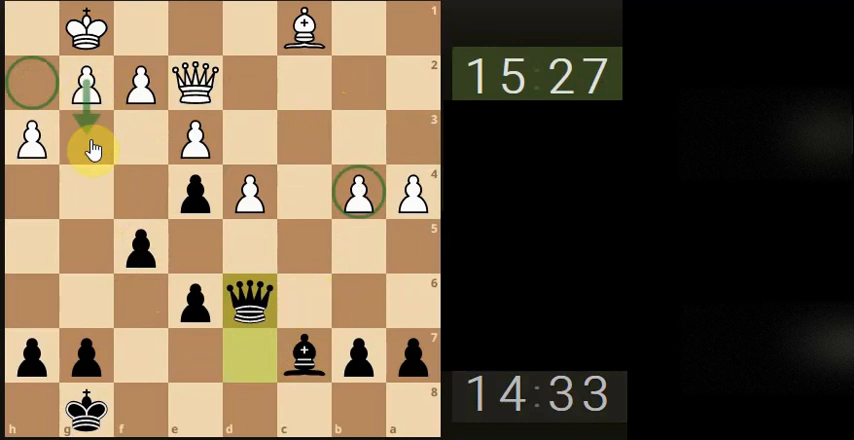
click(358, 196)
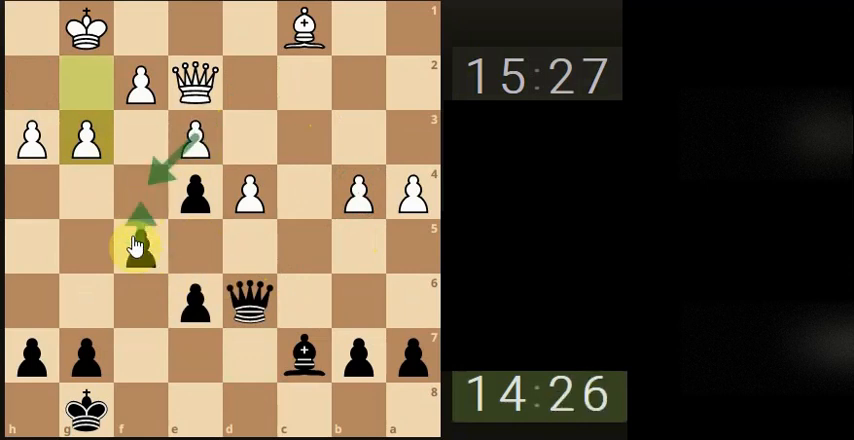
click(358, 198)
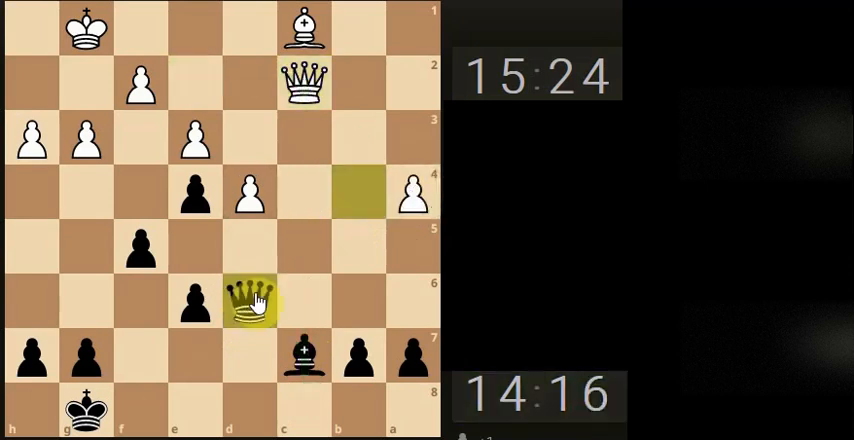
Force the queen trade and recapture, entering a bishop ending with Black a pawn up
click(250, 300)
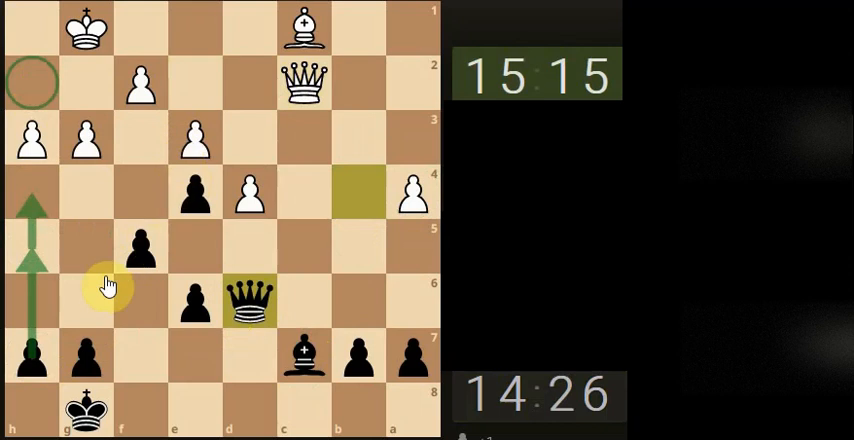
click(252, 302)
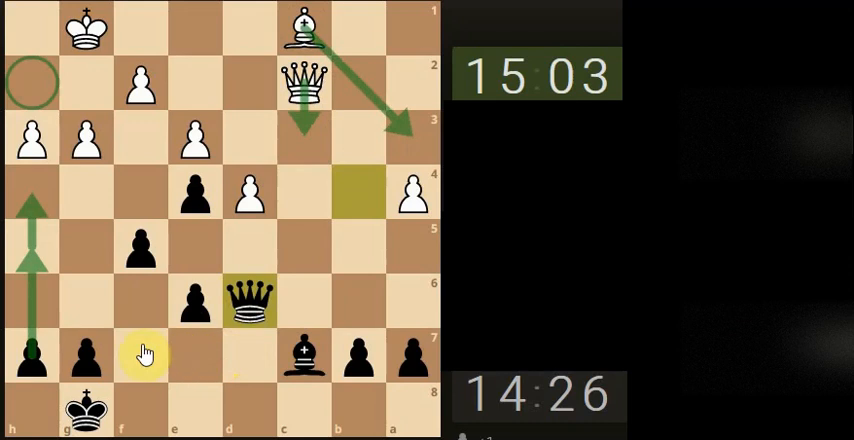
click(250, 300)
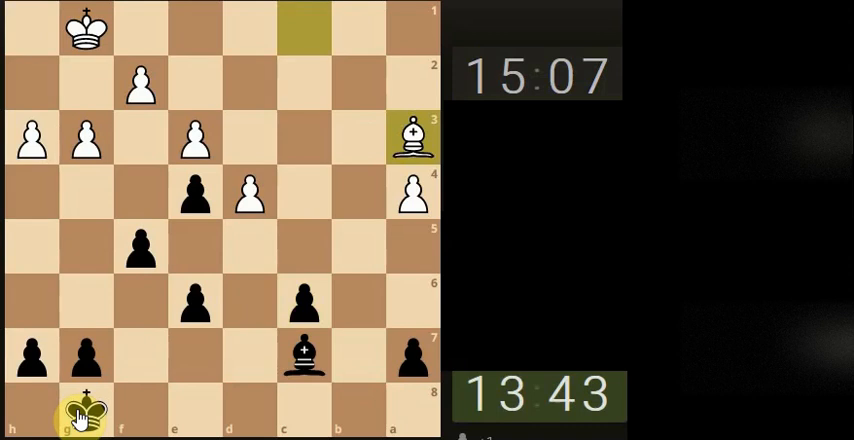
Step the black king off the back rank toward the centre and select the bishop's next move
drag(84, 410, 140, 360)
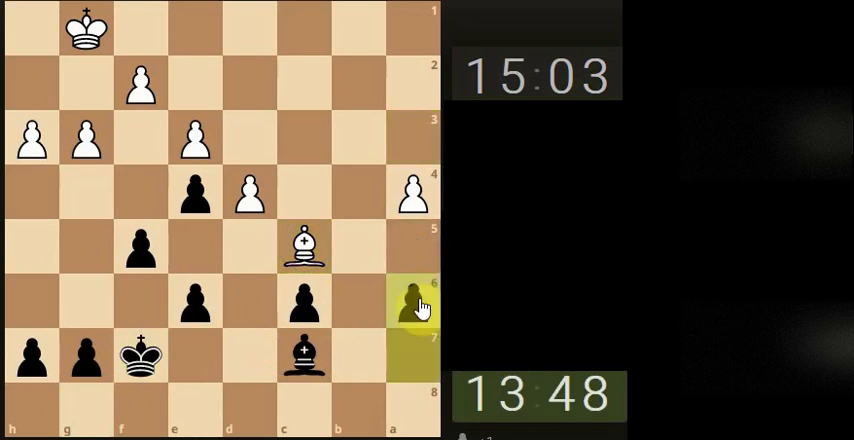
click(304, 358)
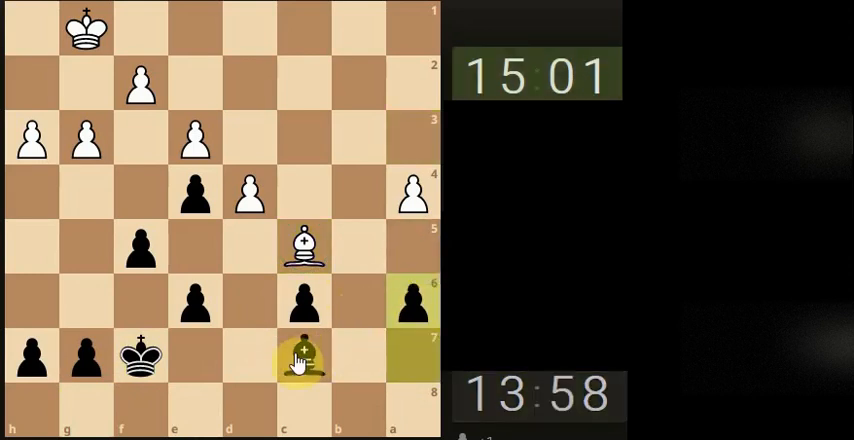